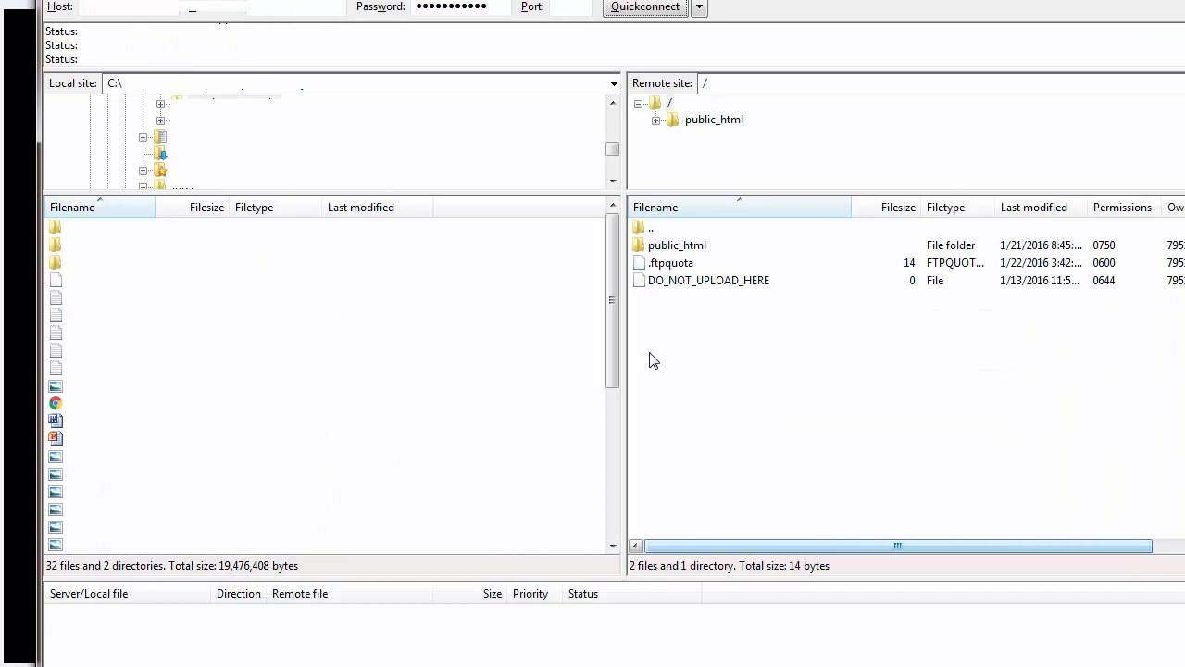
mouse_move(694, 257)
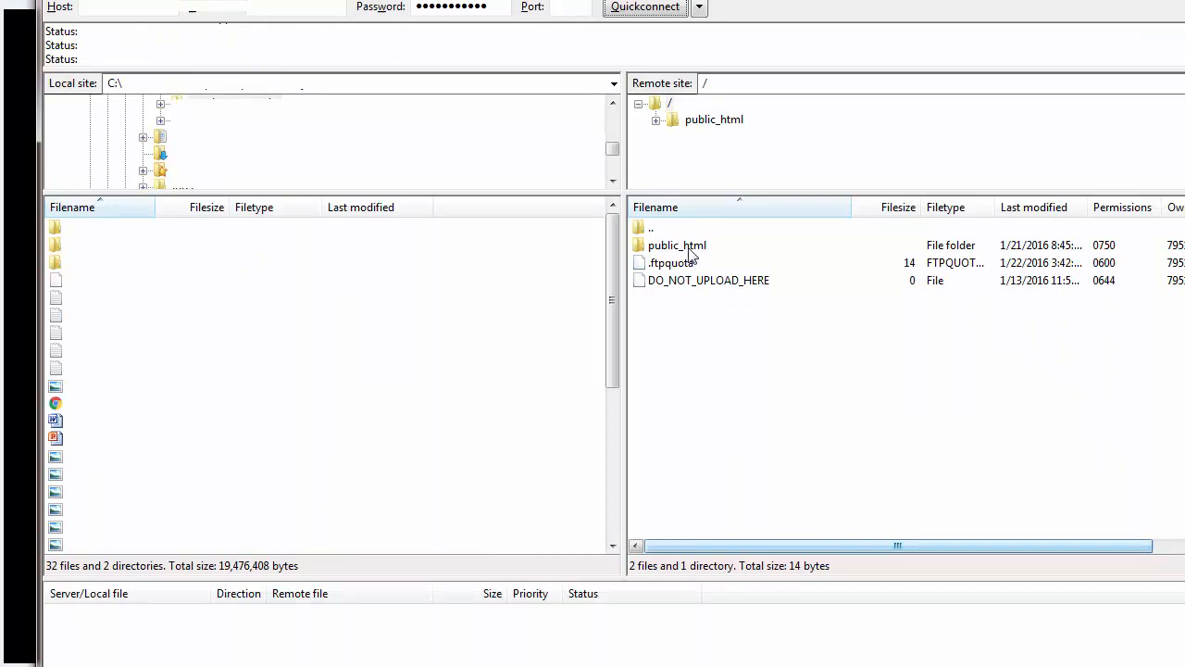
Open the server's public_html/.htaccess file in Notepad via View/Edit
click(677, 245)
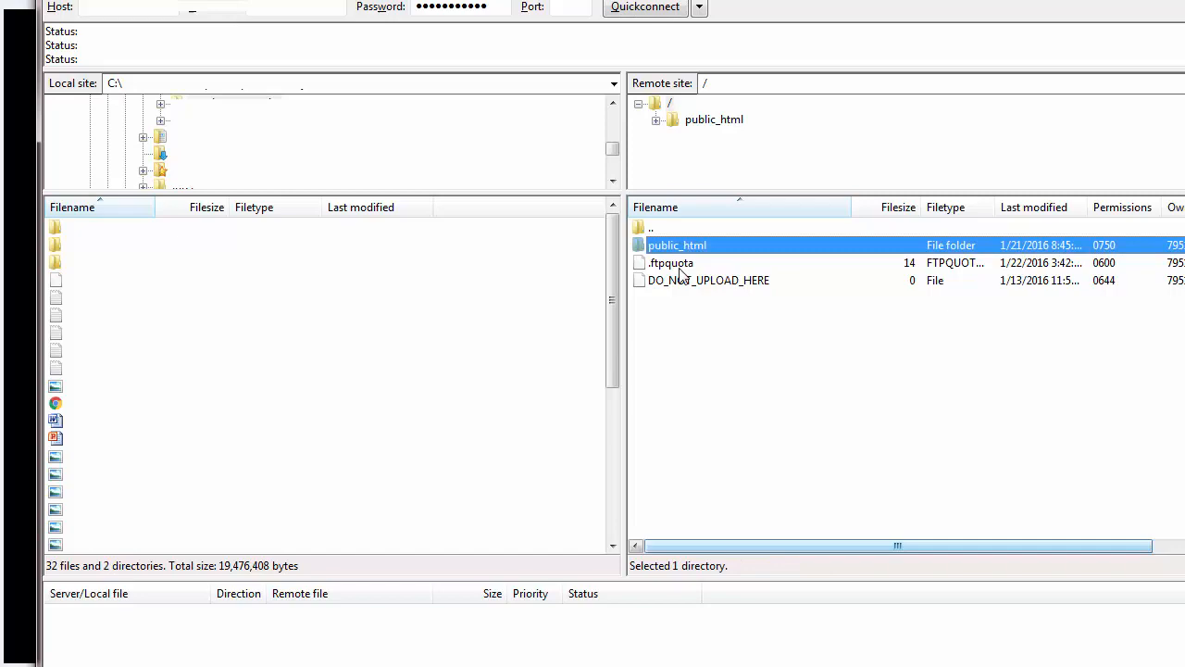
right_click(669, 297)
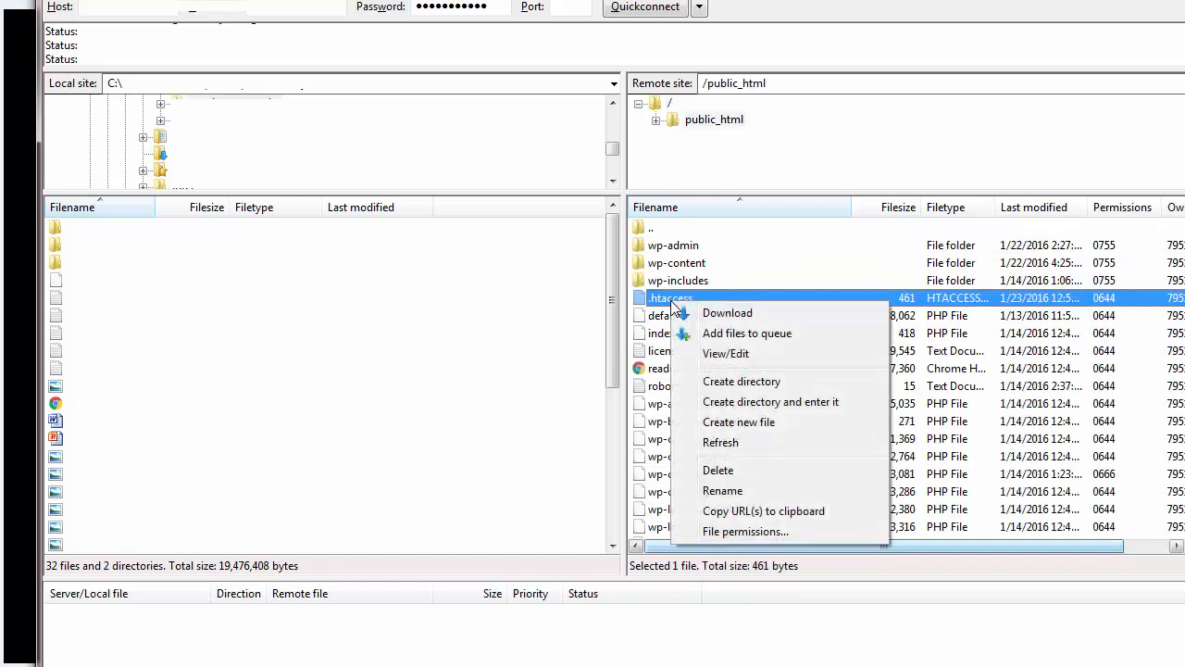
click(727, 312)
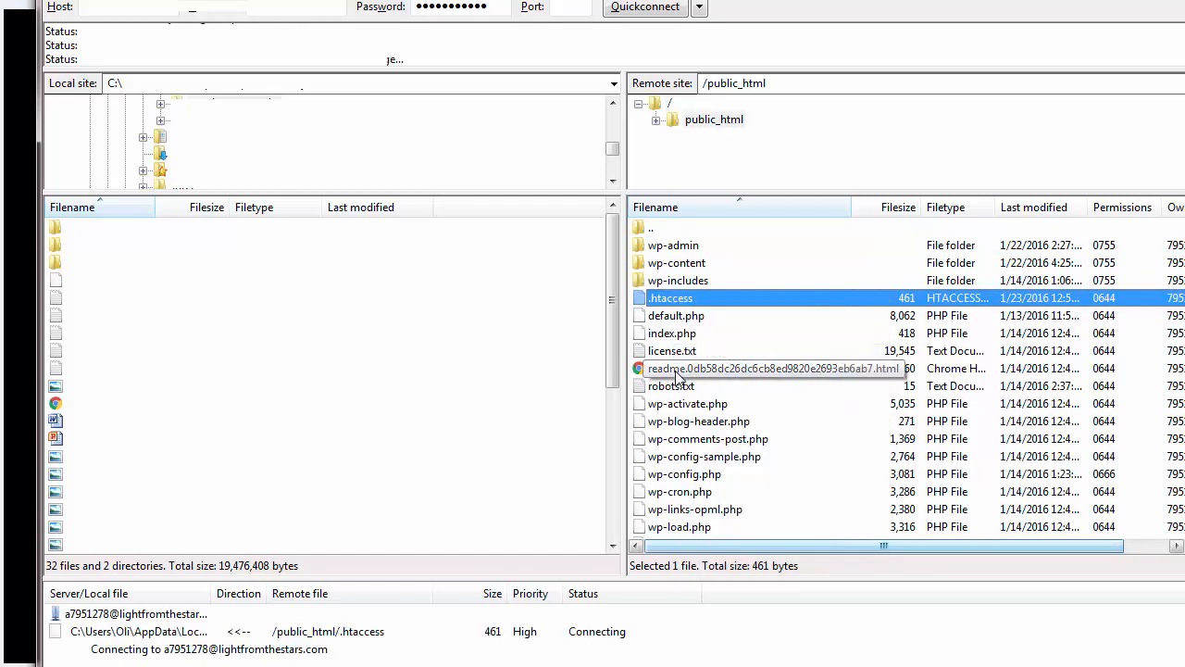
double_click(670, 297)
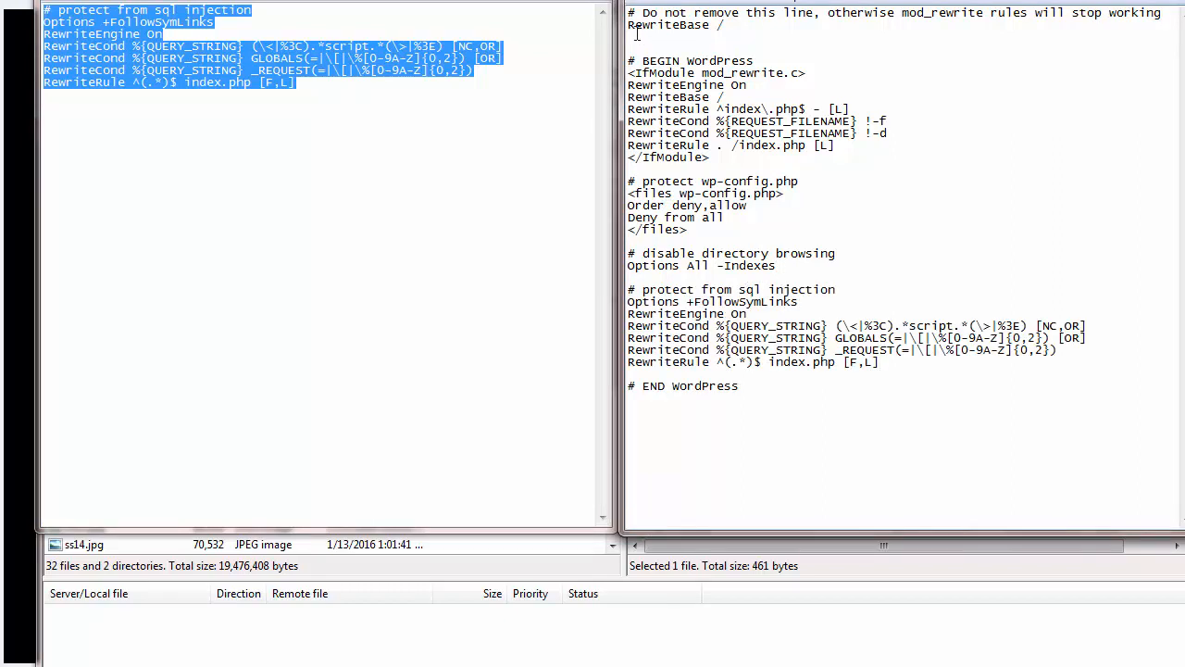
Save the edited .htaccess in Notepad and confirm uploading it to public_html
click(639, 5)
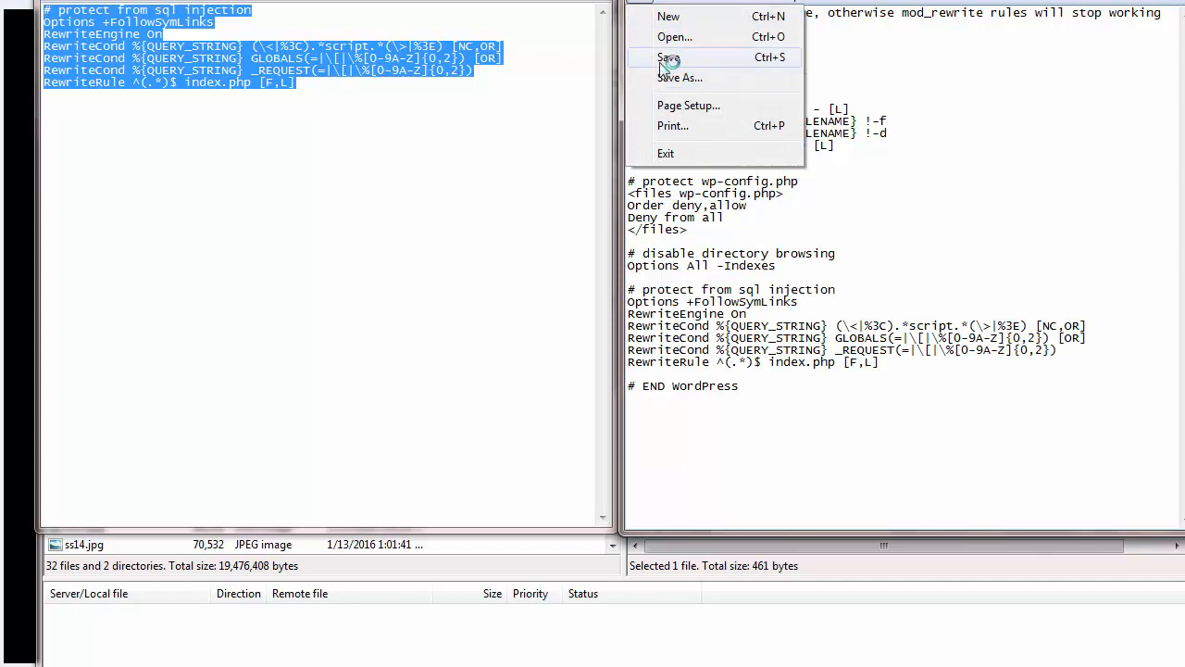
click(669, 57)
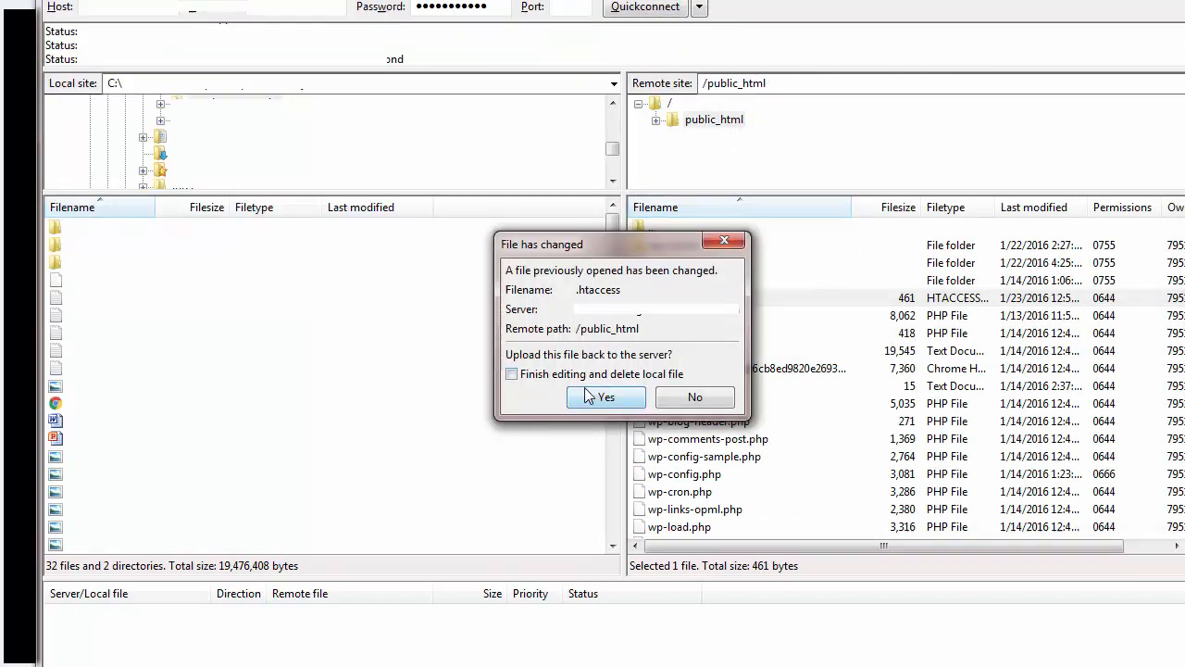
click(606, 397)
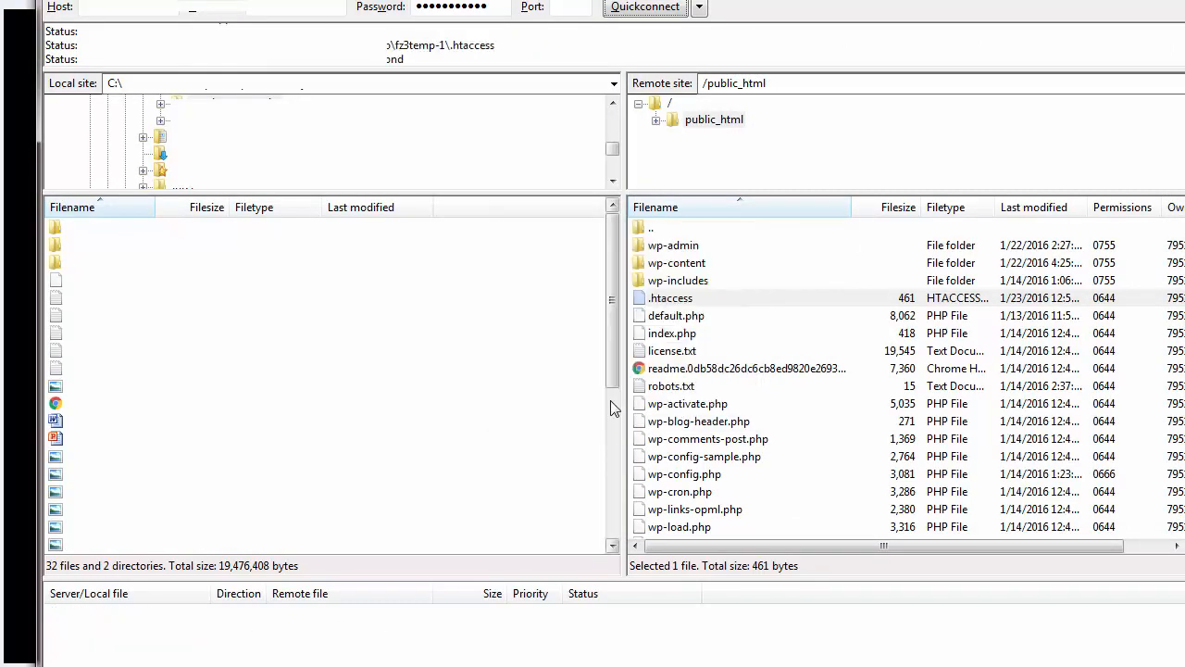